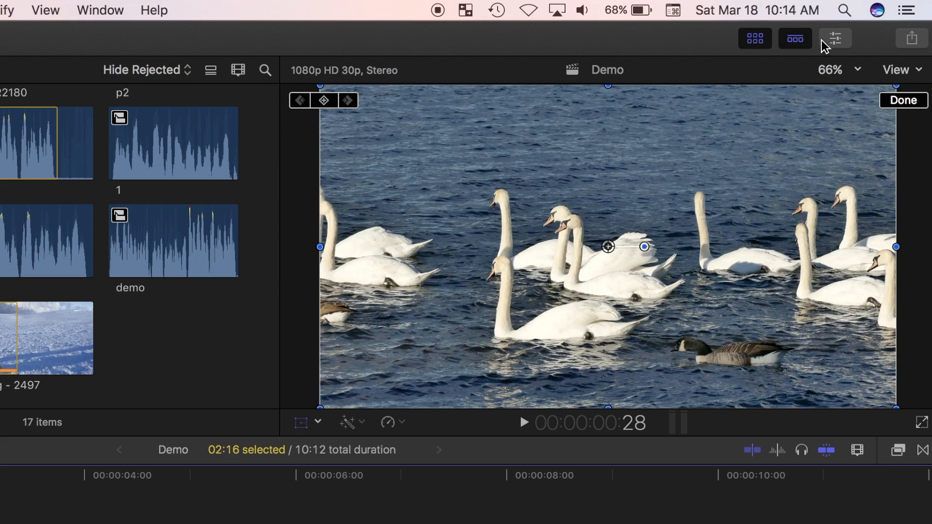
# - Set the Swans clip's Scale to 200% and reposition the image to frame a closer group of swans
pyautogui.click(838, 38)
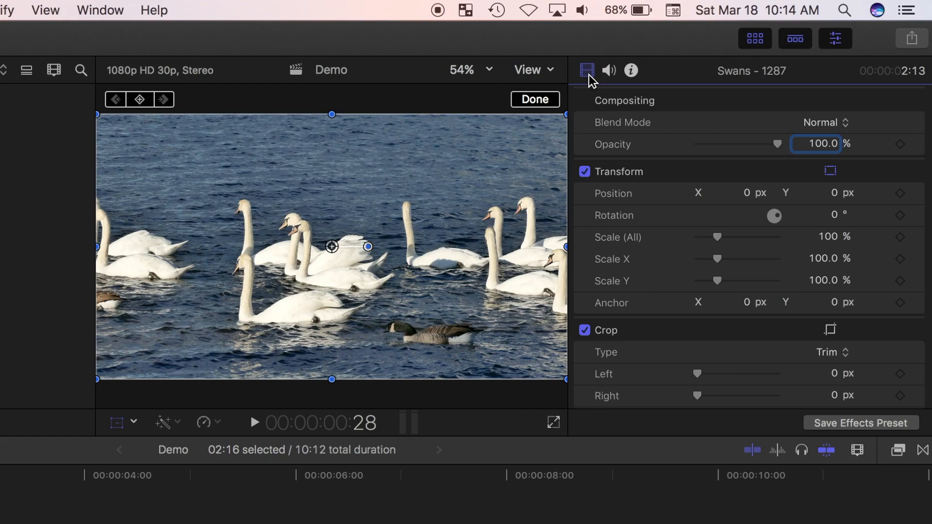
pyautogui.moveTo(717, 236); pyautogui.dragTo(729, 237)
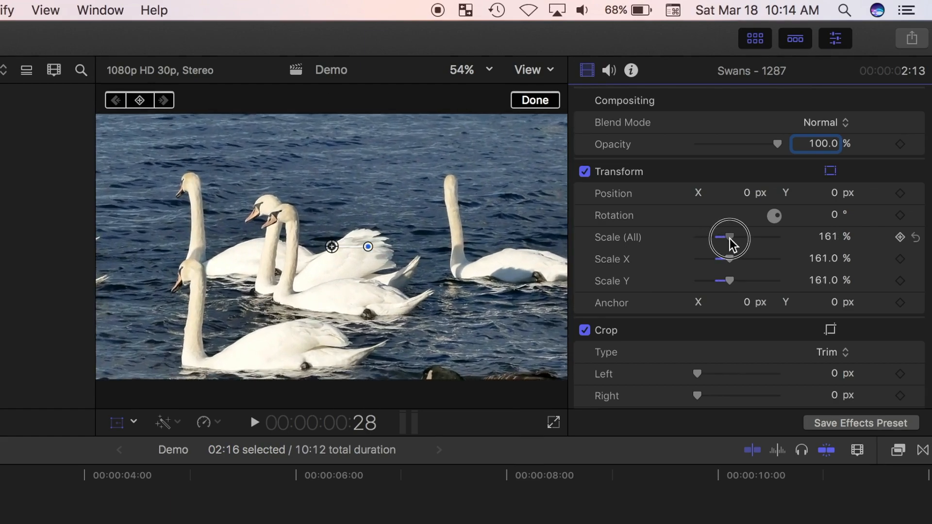
pyautogui.moveTo(733, 241); pyautogui.dragTo(726, 241)
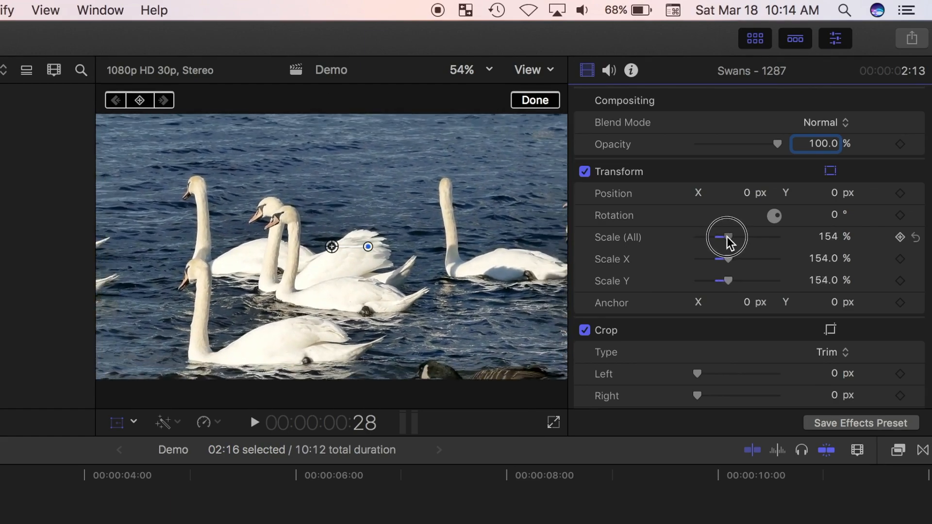
pyautogui.moveTo(727, 237); pyautogui.dragTo(723, 237)
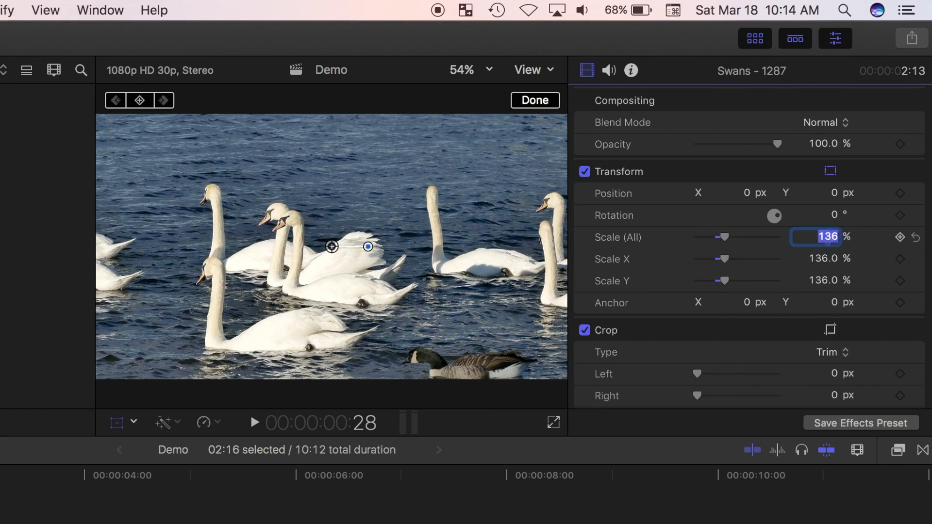
pyautogui.write('200')
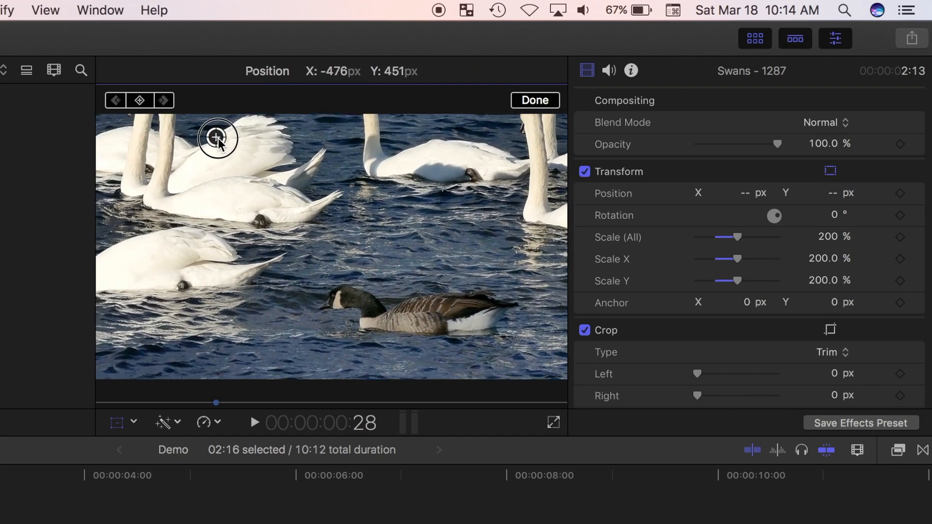
pyautogui.click(535, 100)
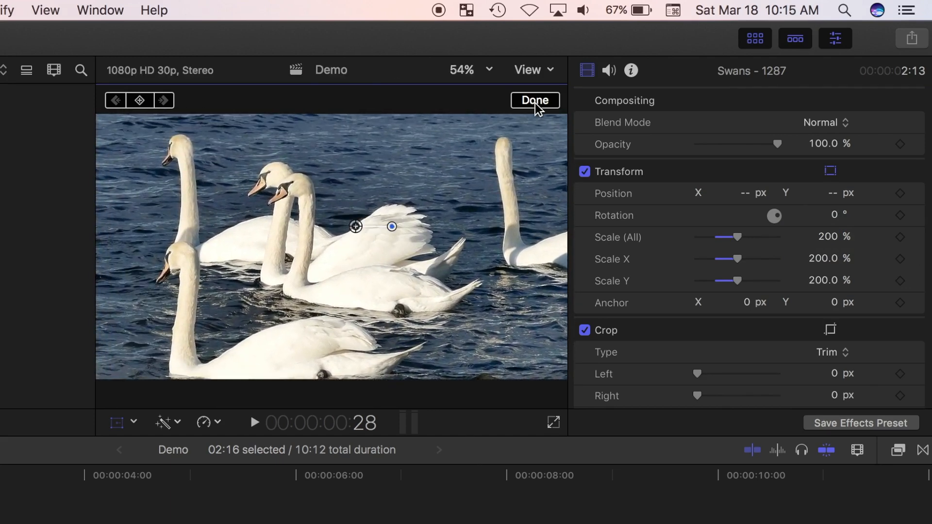
pyautogui.click(535, 100)
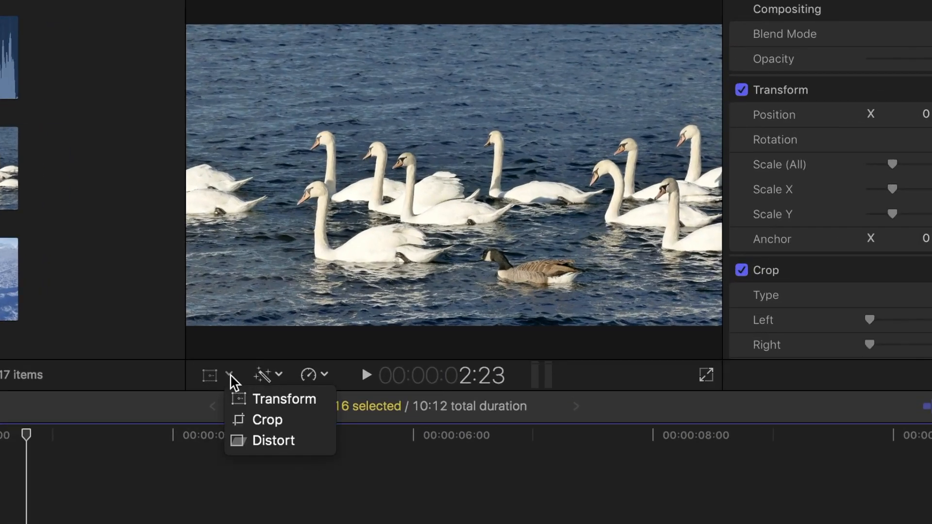
# - Crop the Swans clip to a tighter framing by dragging the crop corner inward
pyautogui.click(267, 420)
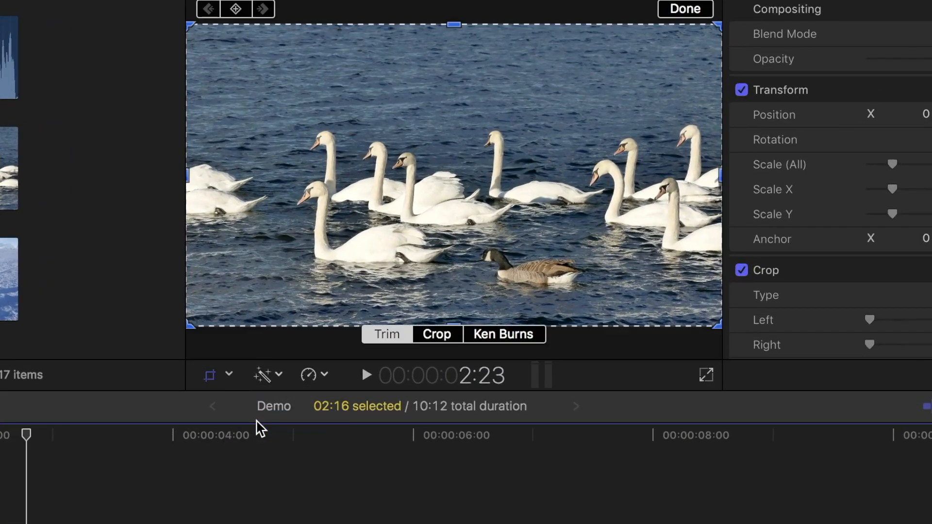
pyautogui.moveTo(189, 321); pyautogui.dragTo(288, 262)
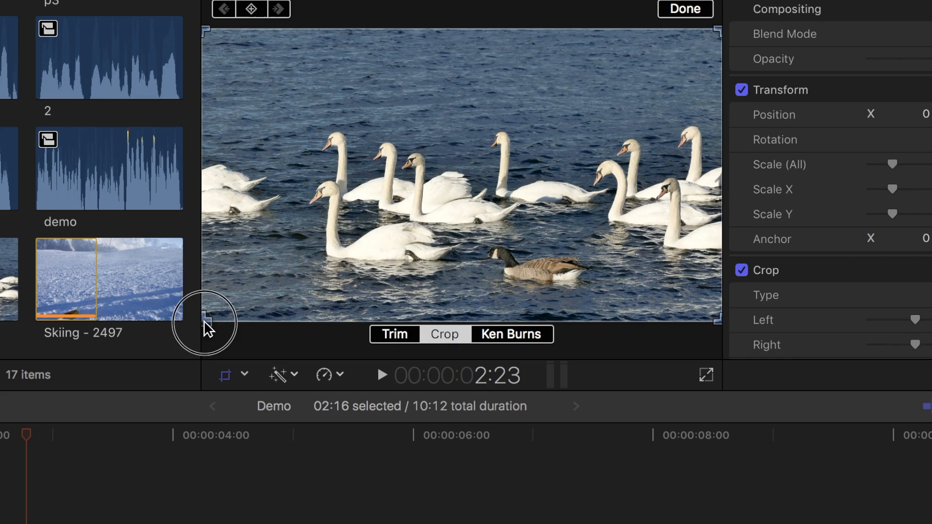
pyautogui.moveTo(209, 321); pyautogui.dragTo(321, 252)
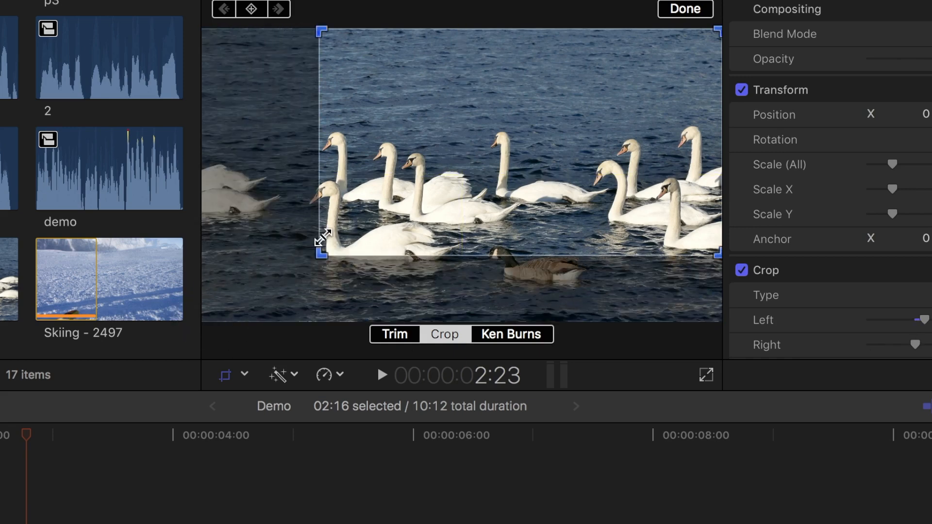
pyautogui.click(684, 10)
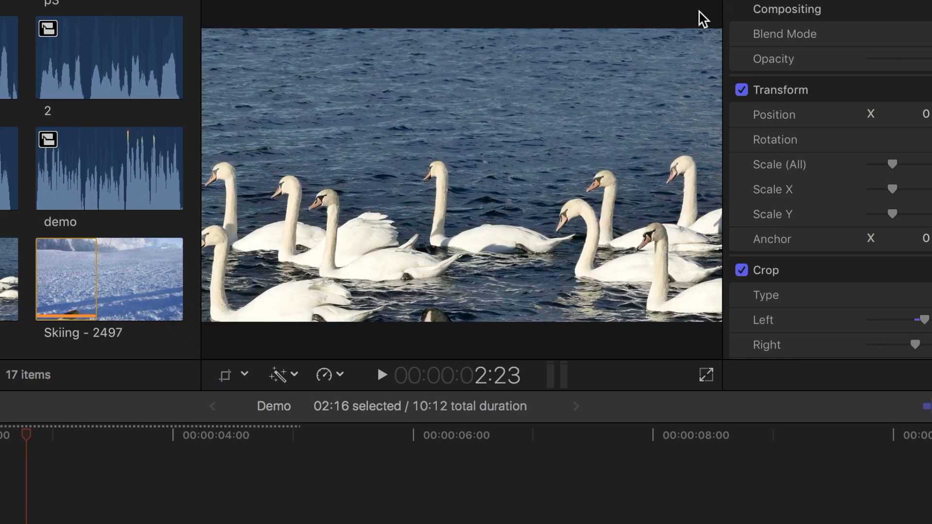
# - Switch the crop to a Ken Burns start-to-end move and confirm it
pyautogui.click(225, 374)
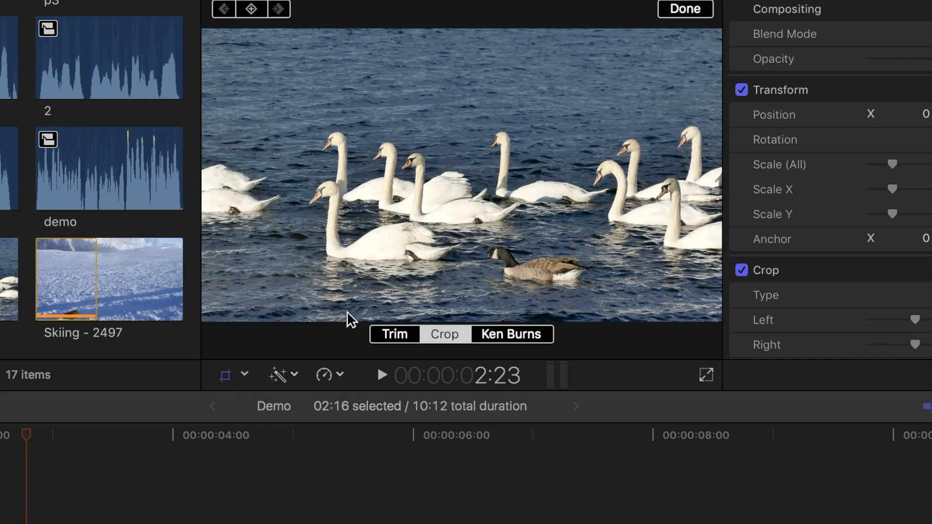
pyautogui.click(512, 334)
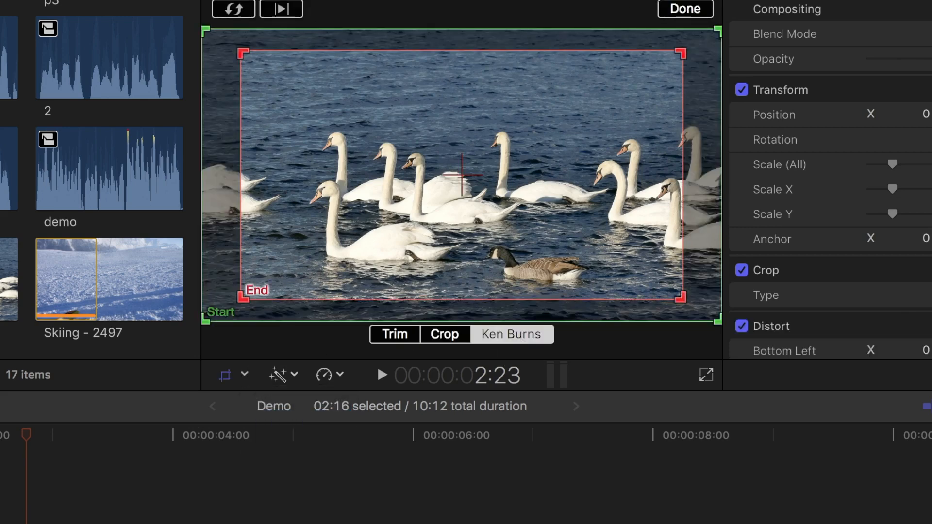
pyautogui.click(685, 10)
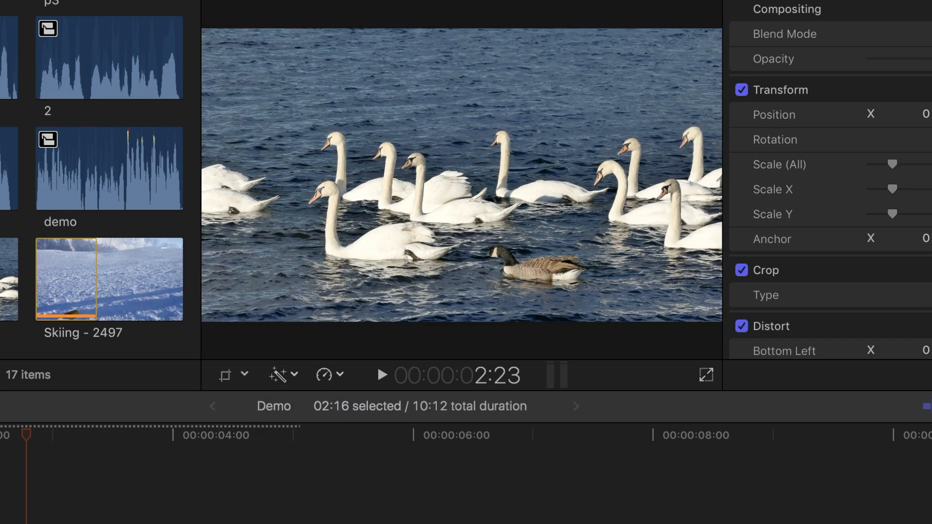
pyautogui.click(225, 375)
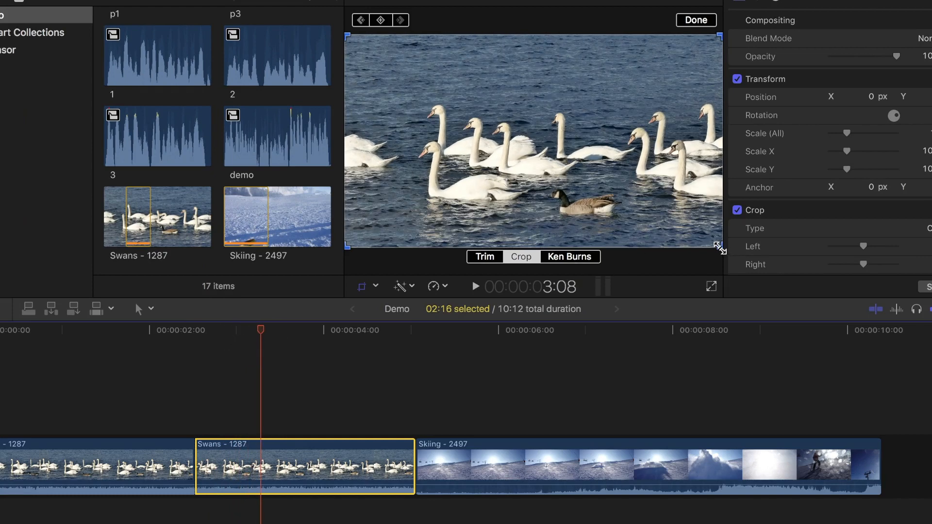
# - Drag the crop box's corner inward to close in on the central swans
pyautogui.moveTo(718, 247); pyautogui.dragTo(611, 183)
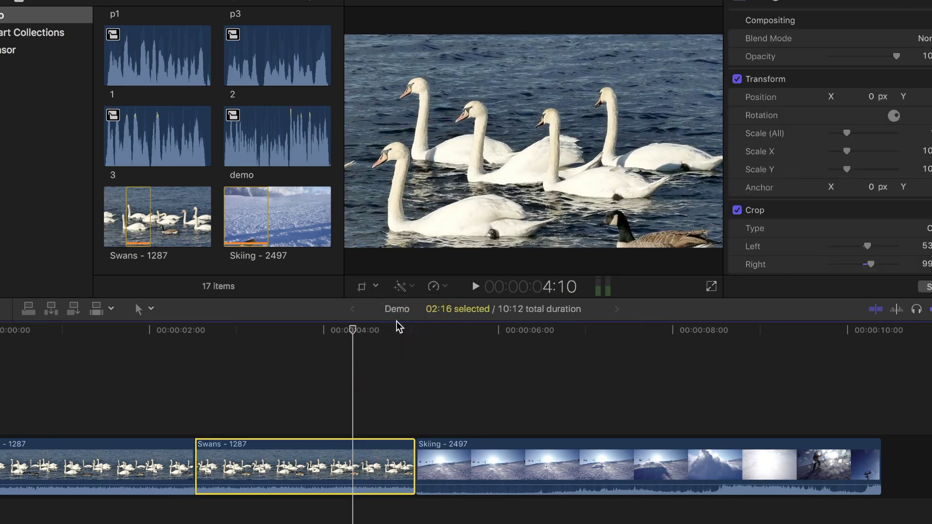
# - Reopen the crop, move the playhead later and resize the crop box for a second keyframe
pyautogui.click(362, 286)
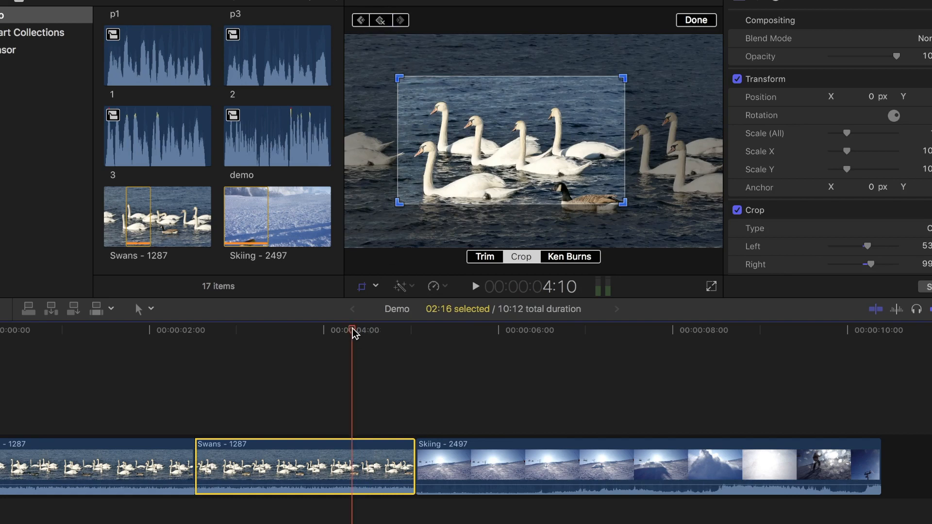
pyautogui.moveTo(354, 331); pyautogui.dragTo(384, 330)
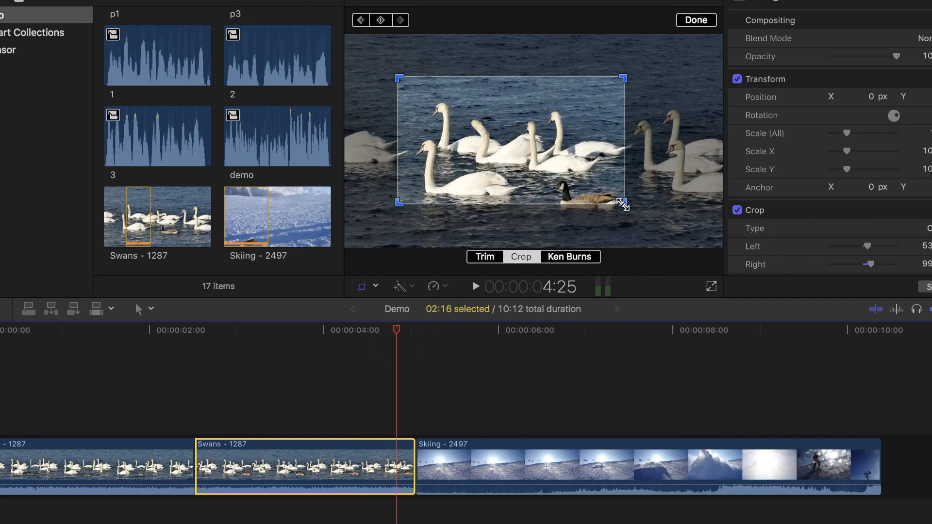
pyautogui.moveTo(623, 202); pyautogui.dragTo(683, 238)
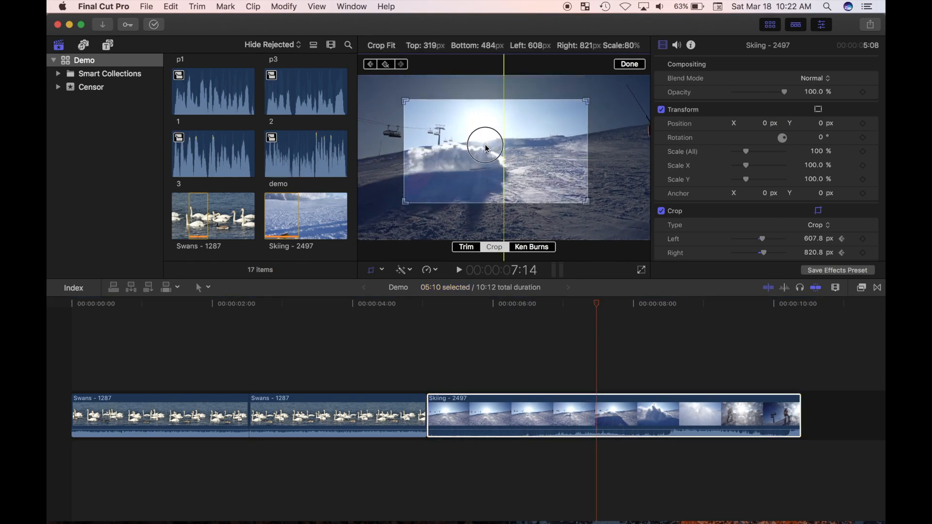
# - Reposition the Skiing crop around the skier, confirm it, then reselect Crop from the pop-up
pyautogui.click(629, 64)
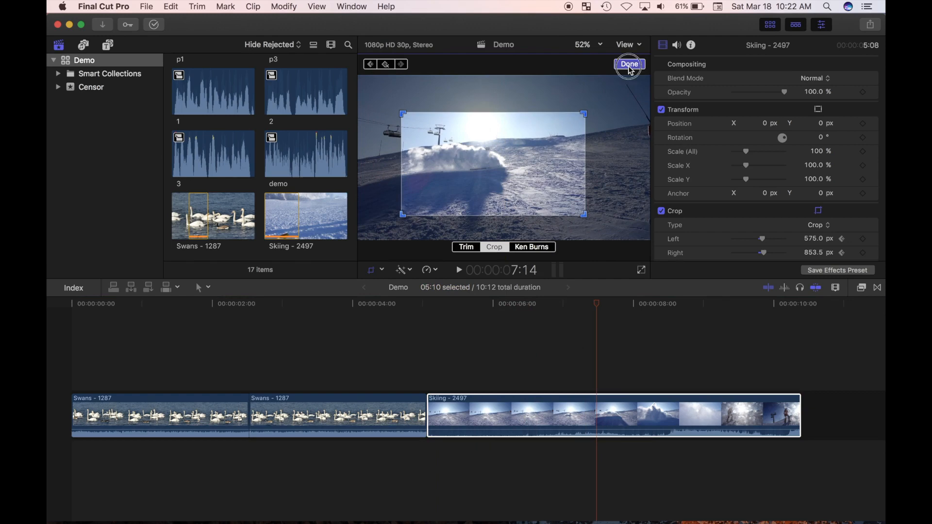
pyautogui.click(630, 64)
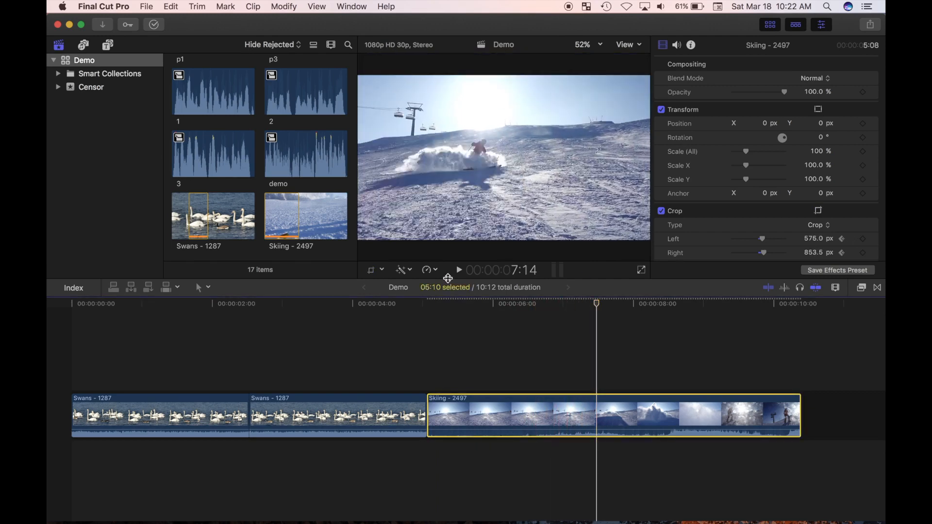
pyautogui.click(400, 269)
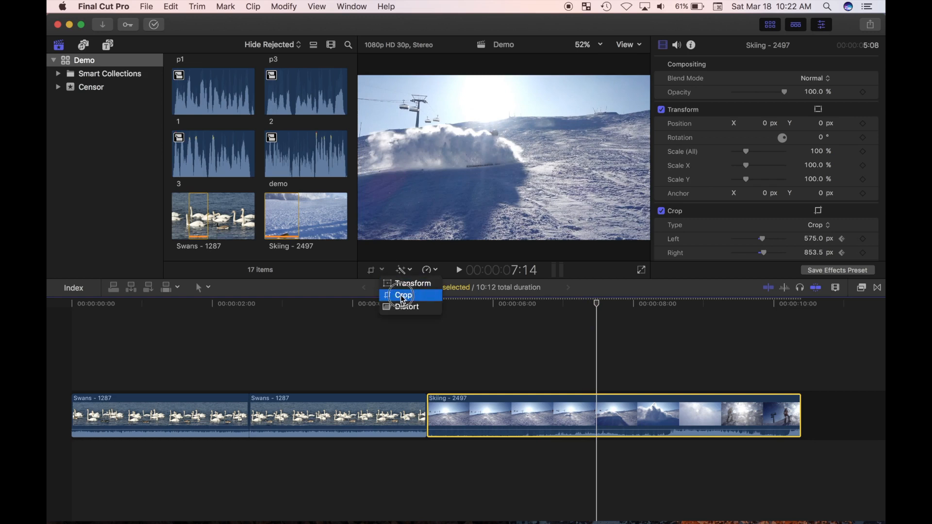
pyautogui.click(402, 296)
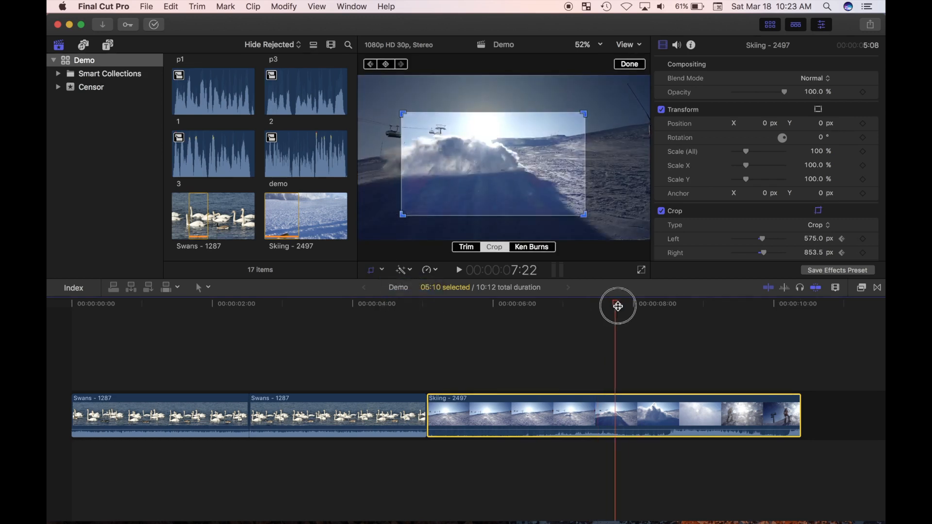